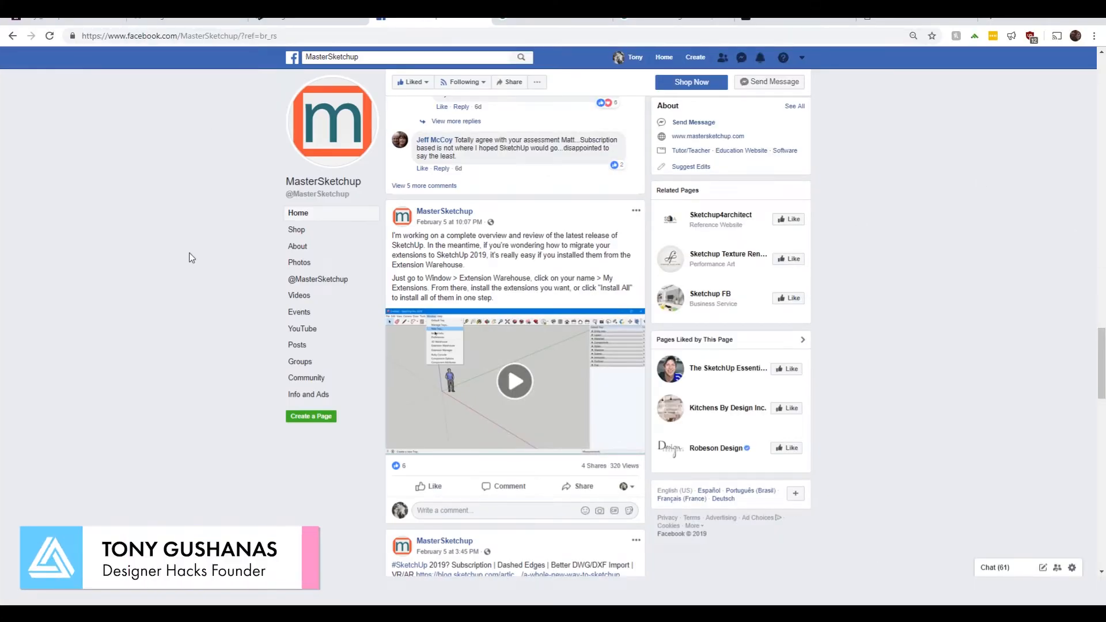
# Step: Browse the Window and Tools menus, then launch Extension Warehouse from the Window menu
pyautogui.moveTo(426, 244); pyautogui.dragTo(494, 298)
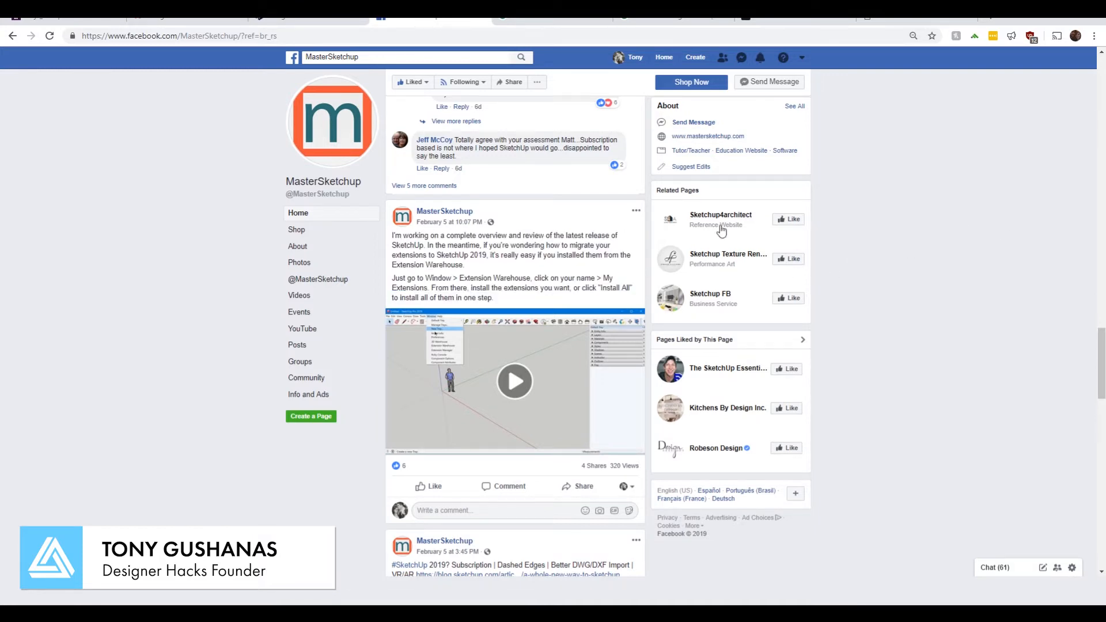
pyautogui.moveTo(297, 194)
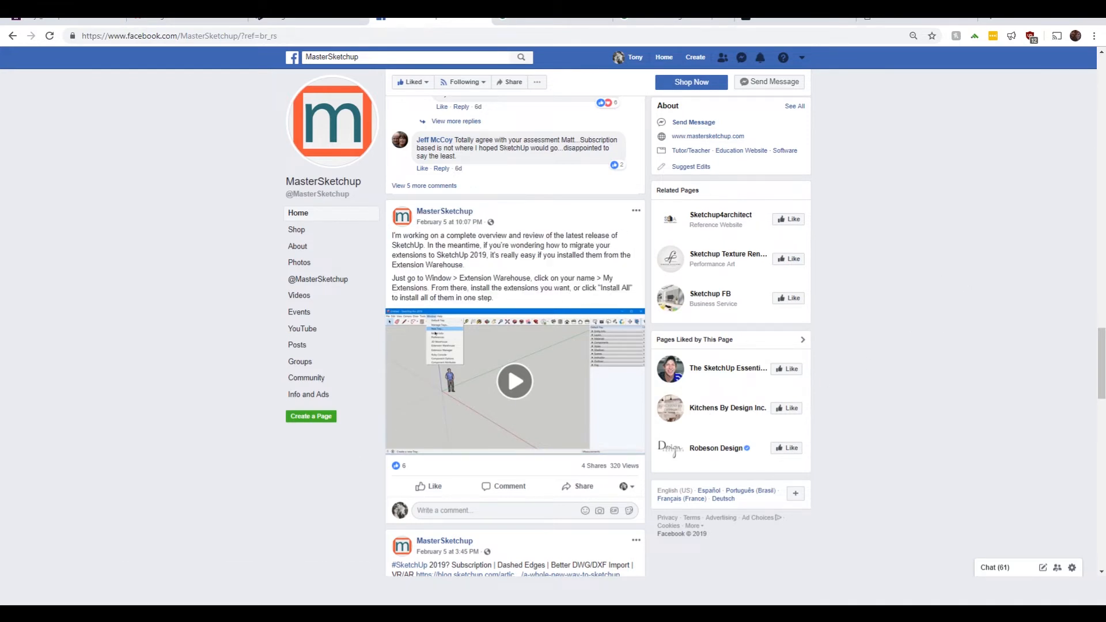
pyautogui.moveTo(553, 306)
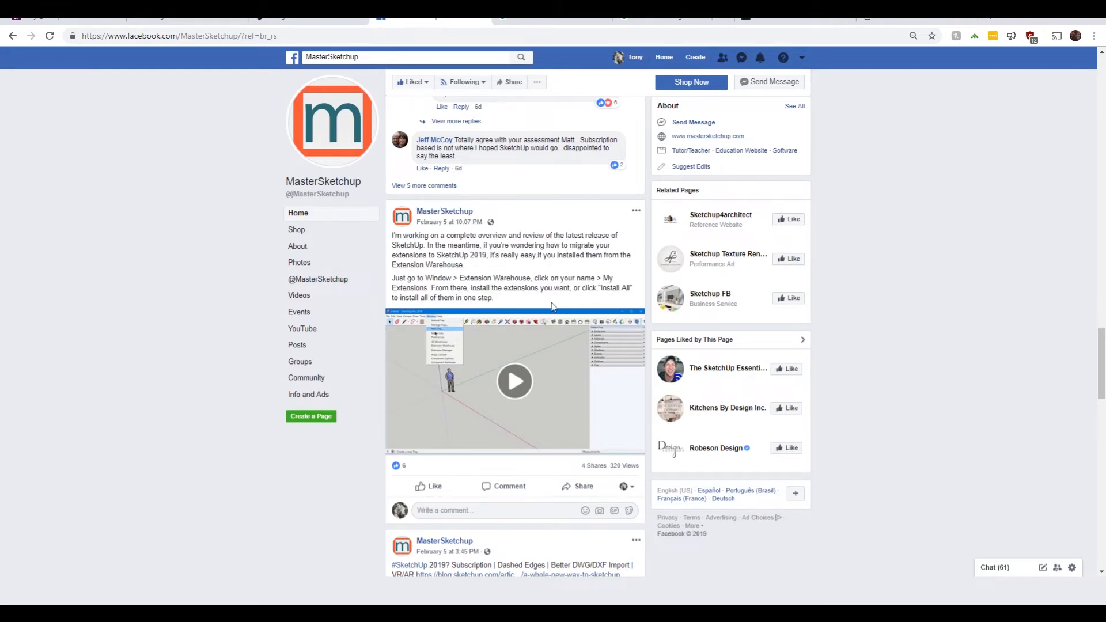
pyautogui.moveTo(928, 421)
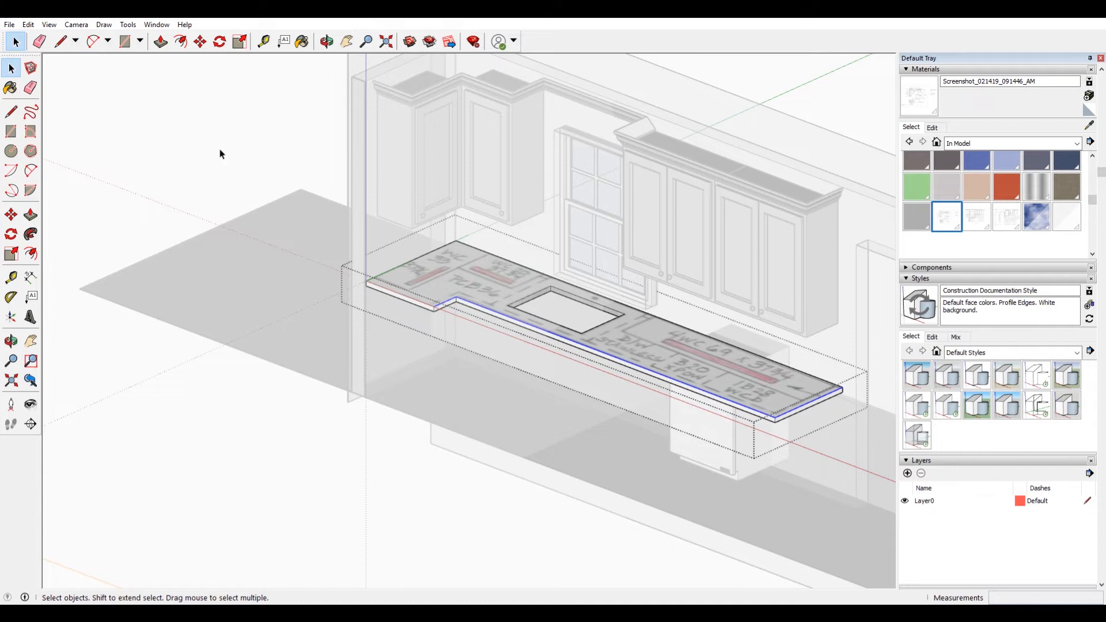
pyautogui.click(156, 24)
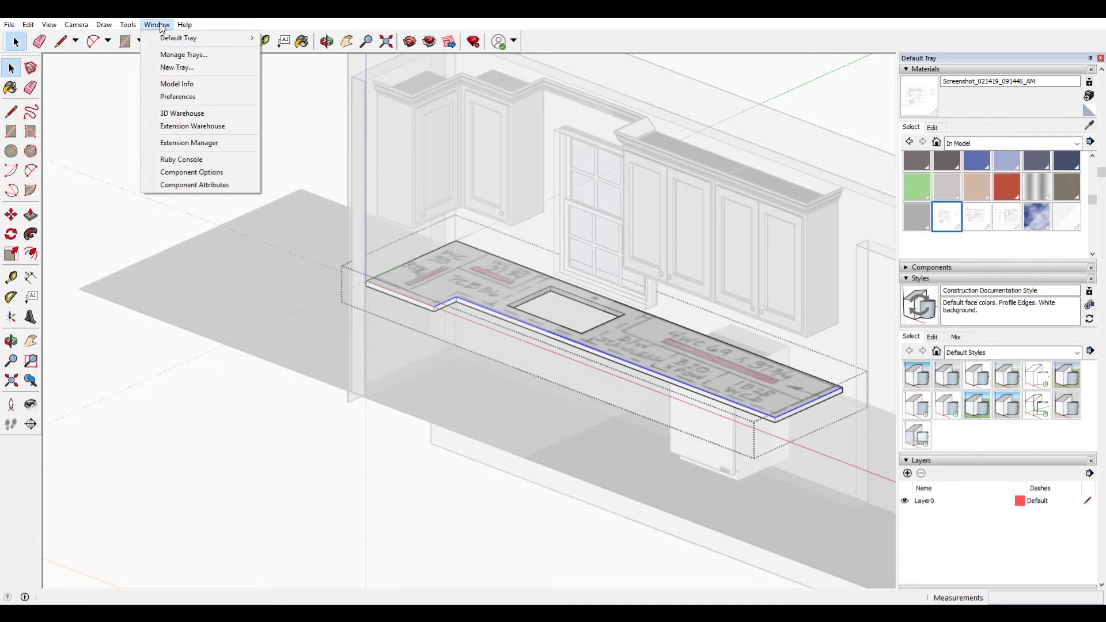
pyautogui.click(126, 25)
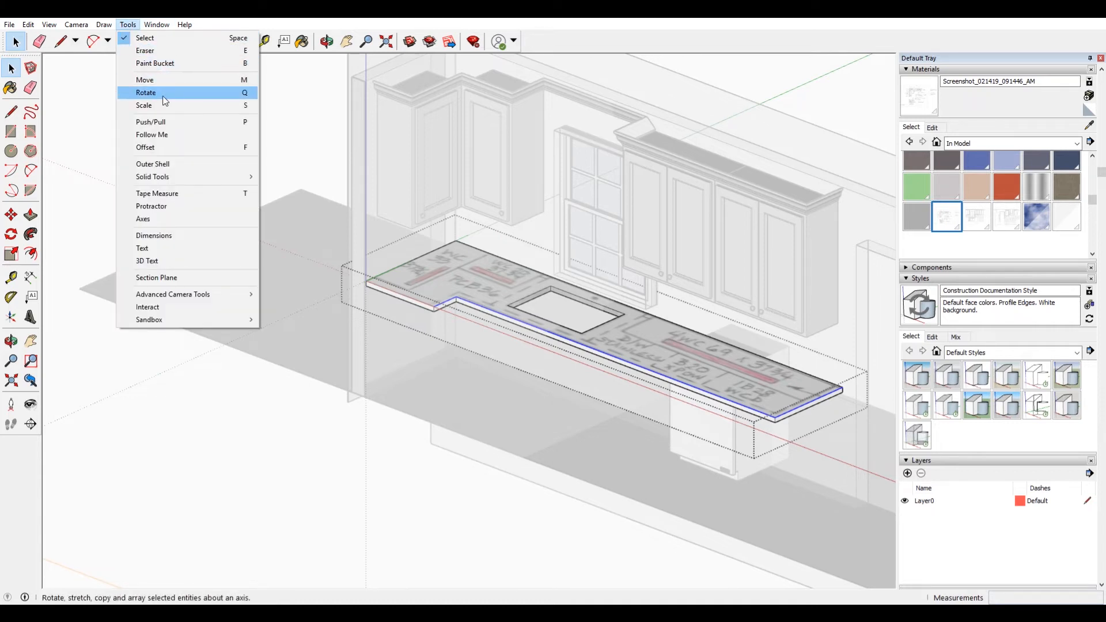
pyautogui.moveTo(127, 30)
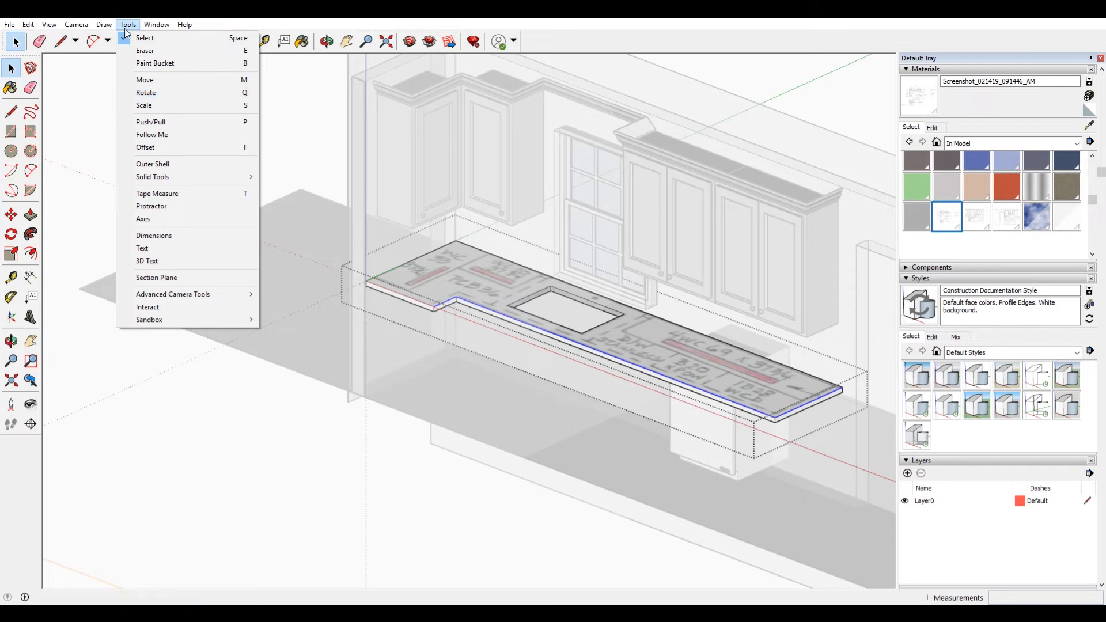
pyautogui.click(156, 24)
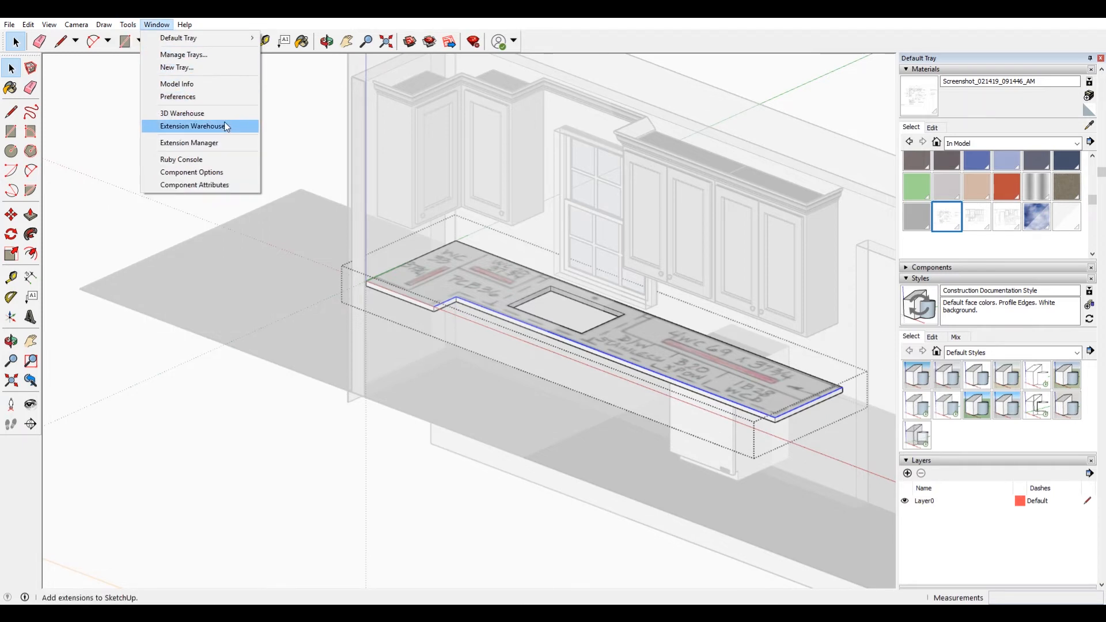
pyautogui.click(192, 127)
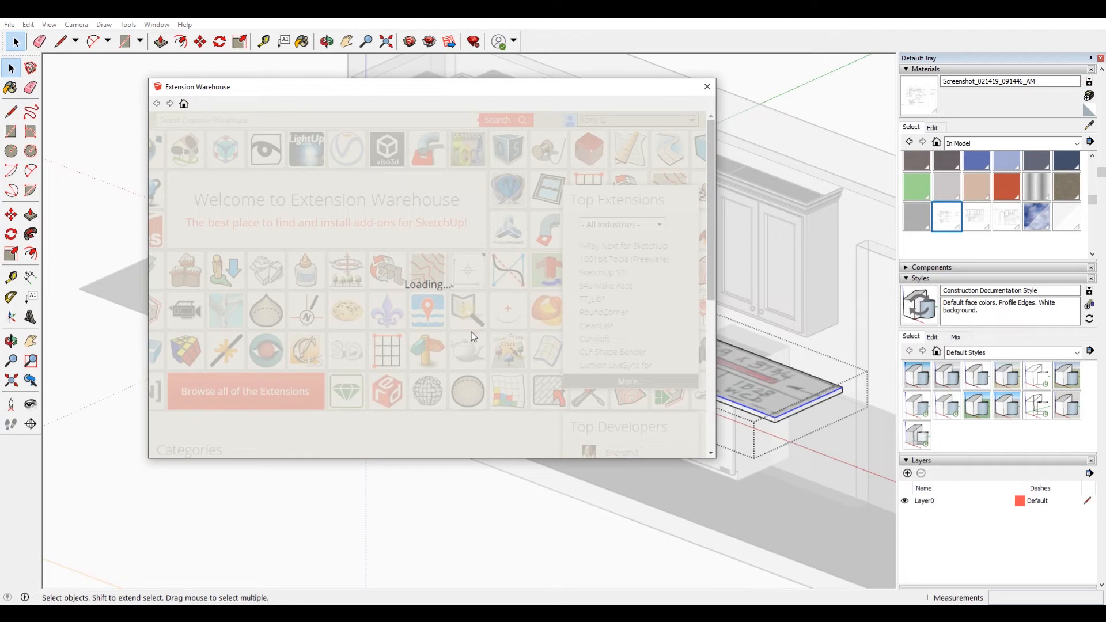
pyautogui.moveTo(373, 310)
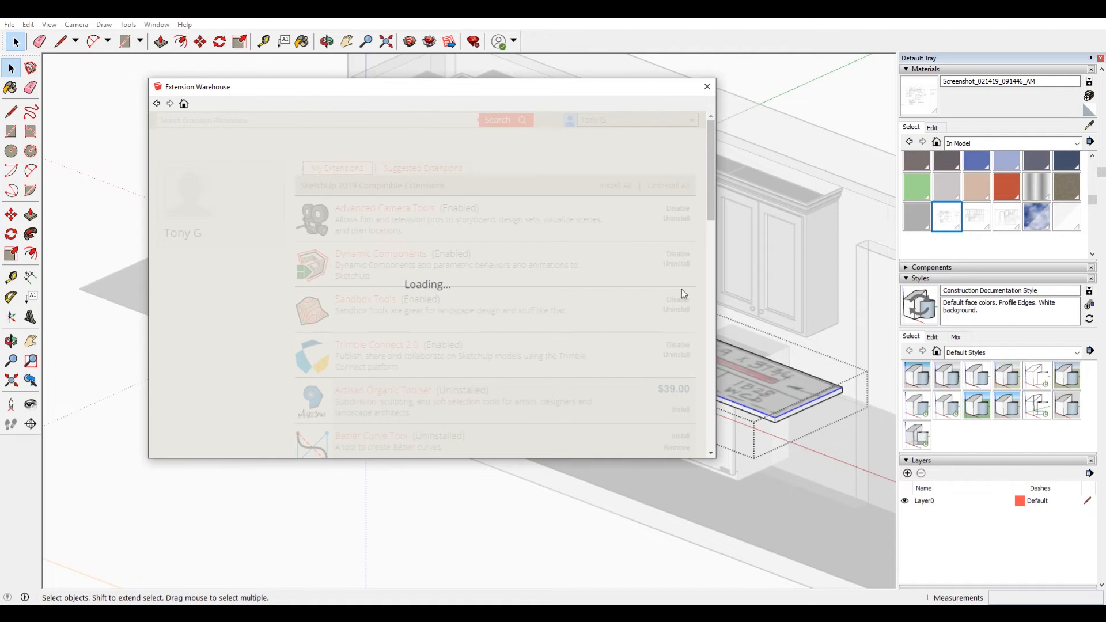
pyautogui.moveTo(677, 117)
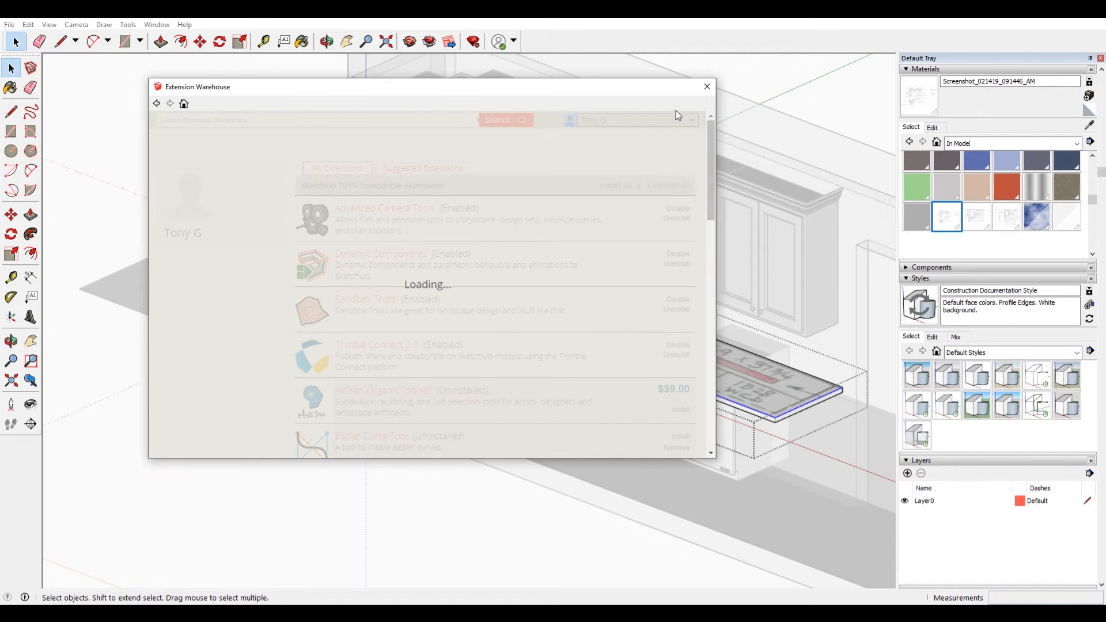
pyautogui.moveTo(603, 131)
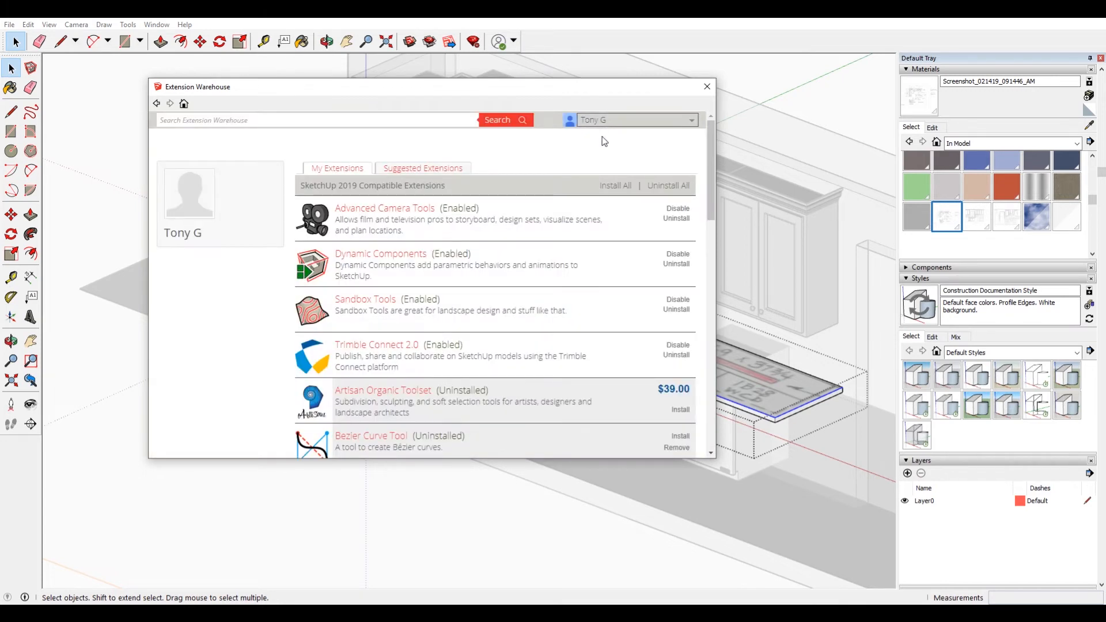
pyautogui.moveTo(616, 196)
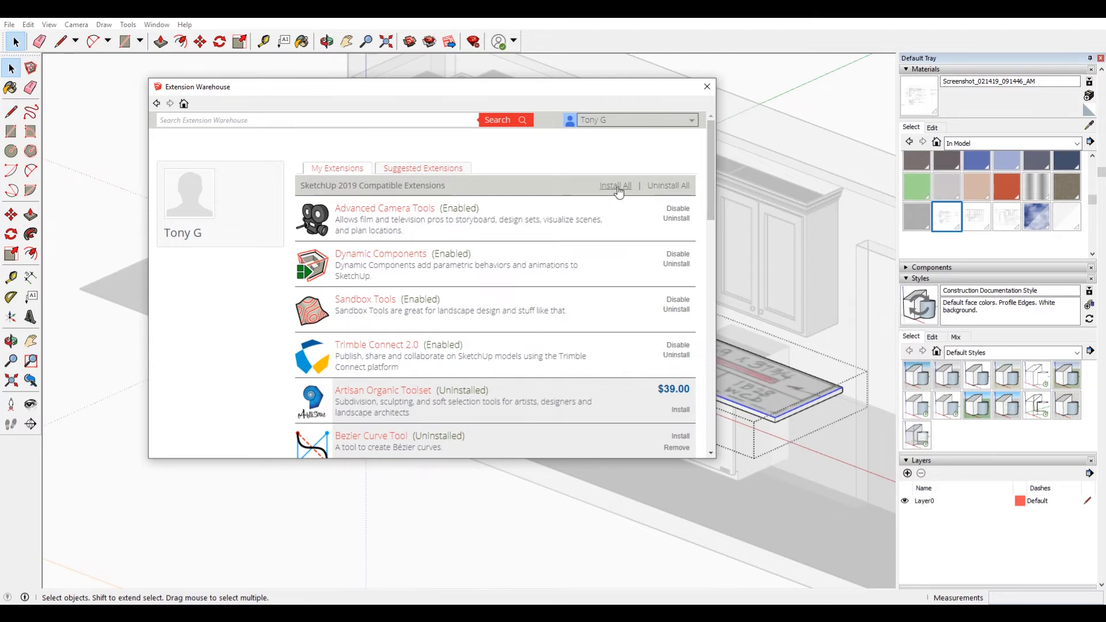
# Step: Install All owned extensions from the My Extensions list
pyautogui.click(616, 185)
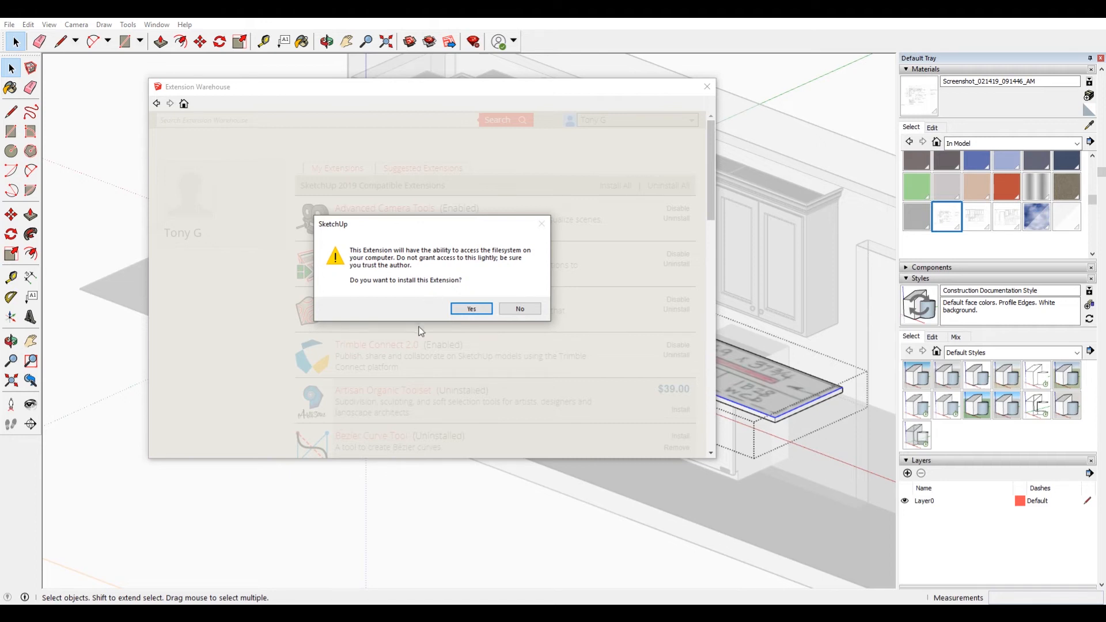
# Step: Accept the trust prompt, acknowledge the install error and move the TT_Lib notice aside
pyautogui.click(471, 308)
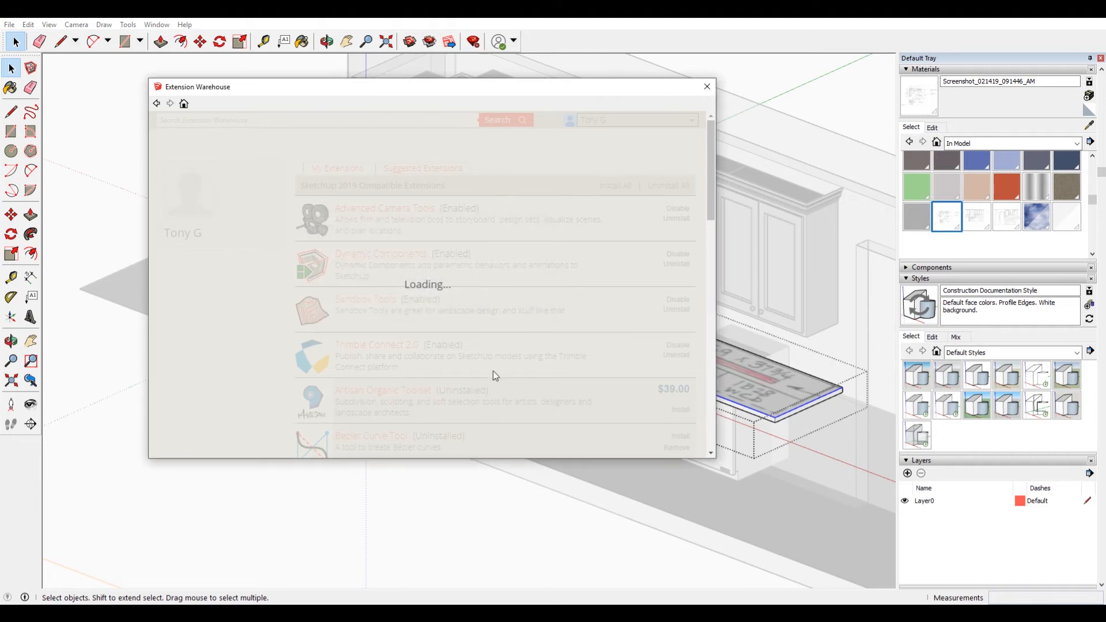
pyautogui.moveTo(523, 383)
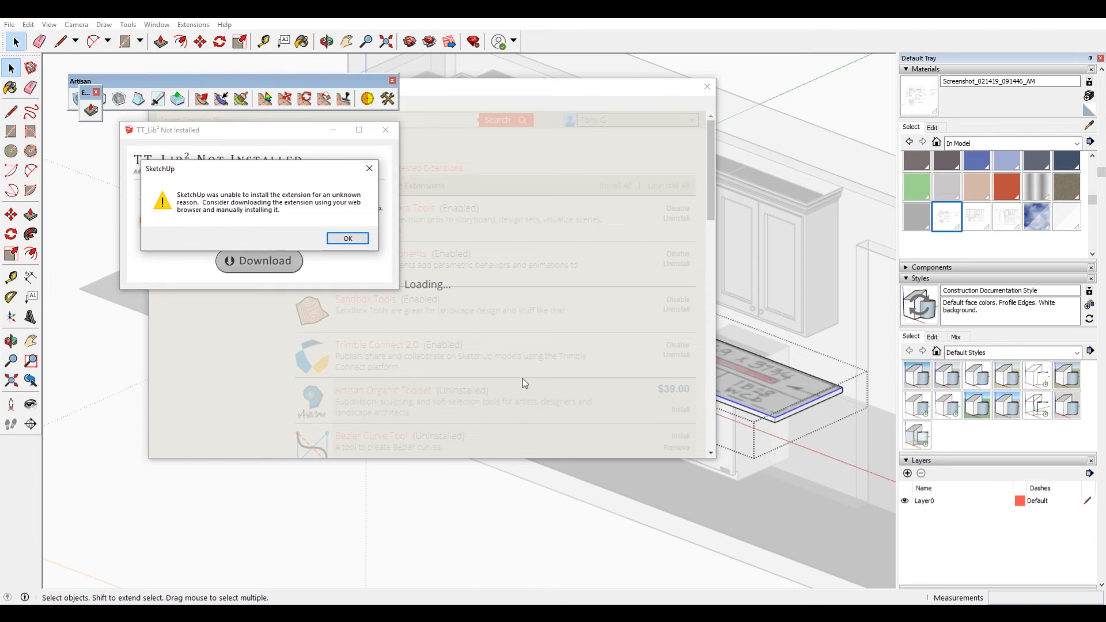
pyautogui.moveTo(350, 233)
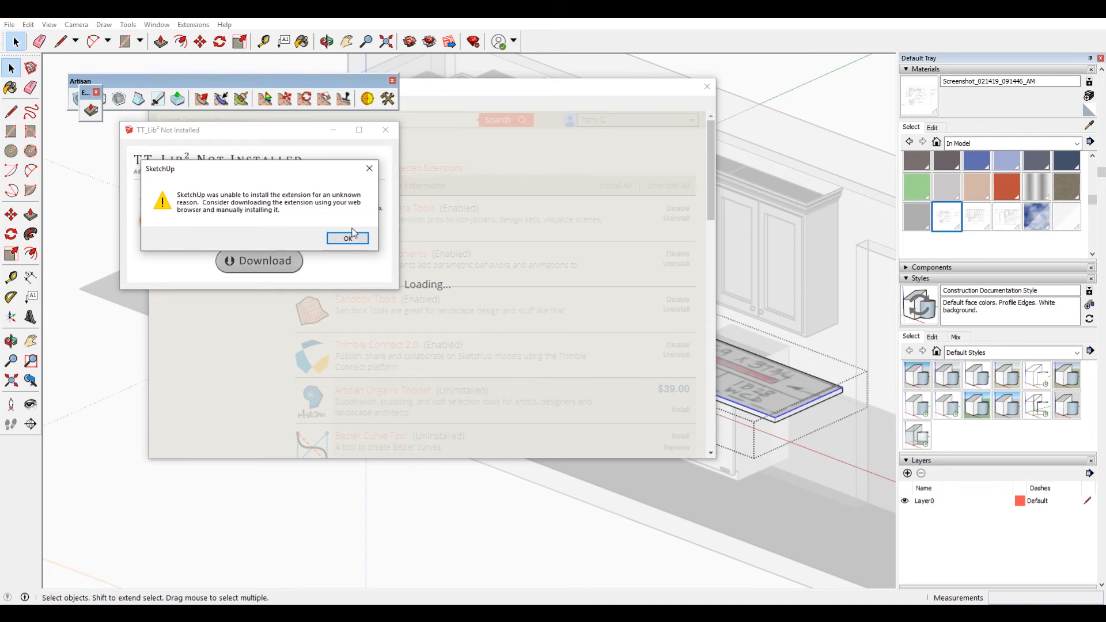
pyautogui.click(346, 238)
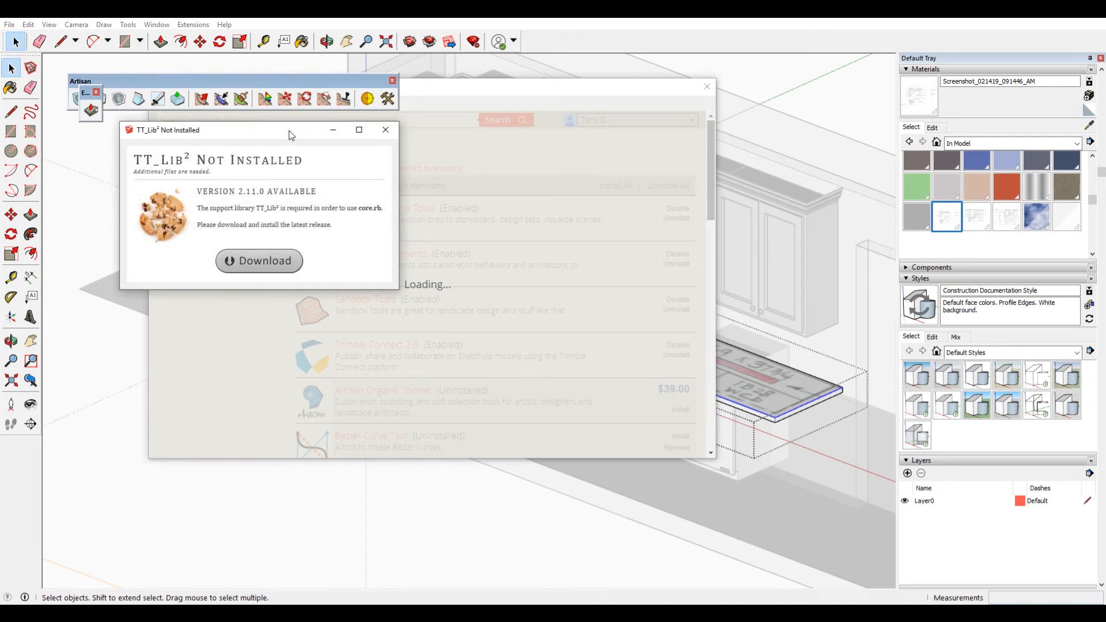
pyautogui.moveTo(288, 129); pyautogui.dragTo(226, 137)
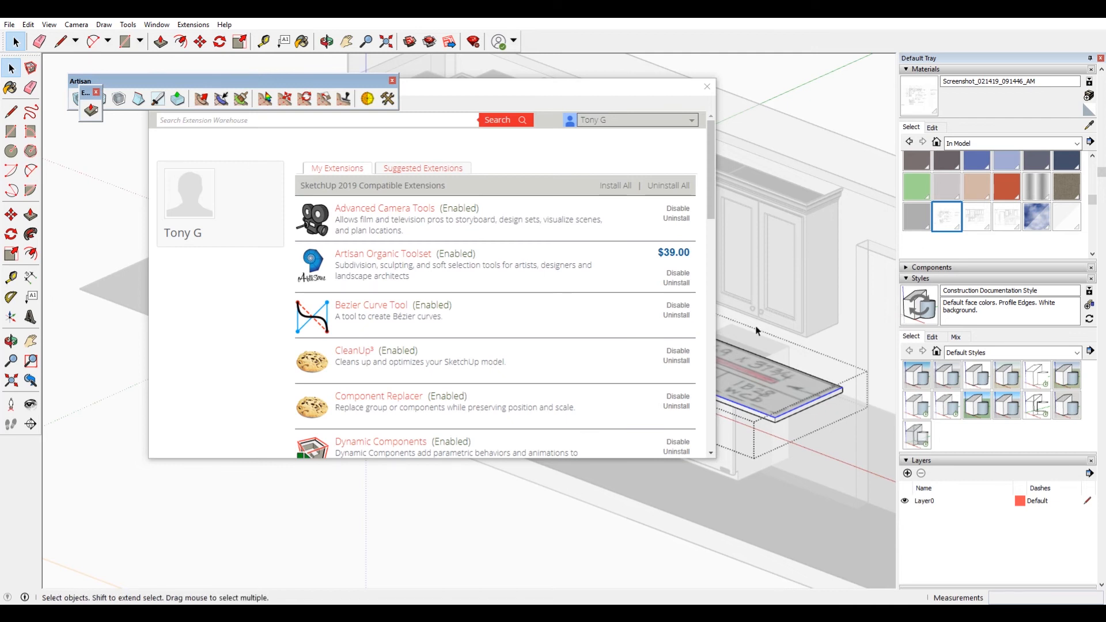
# Step: Start an Install Extension from file via Window > Extension Manager
pyautogui.click(156, 24)
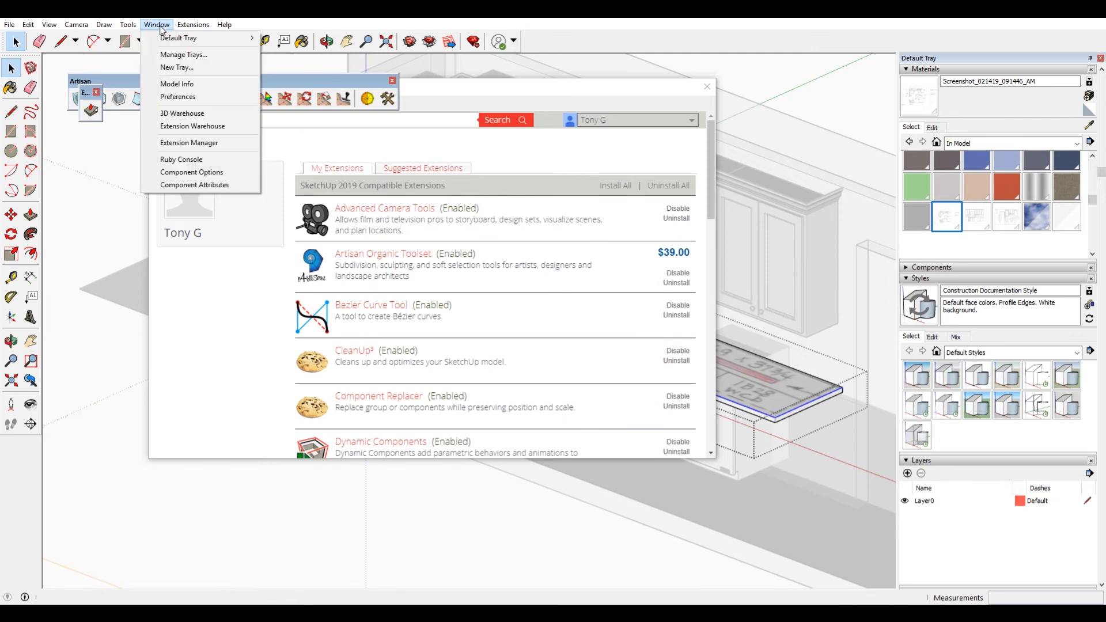
pyautogui.click(189, 143)
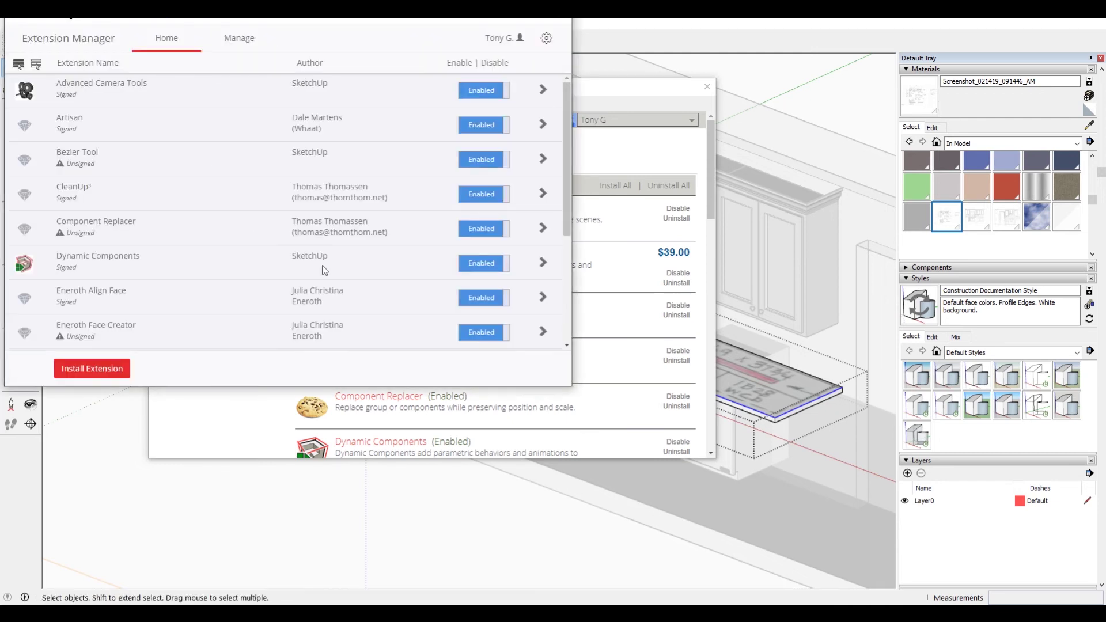
pyautogui.click(93, 369)
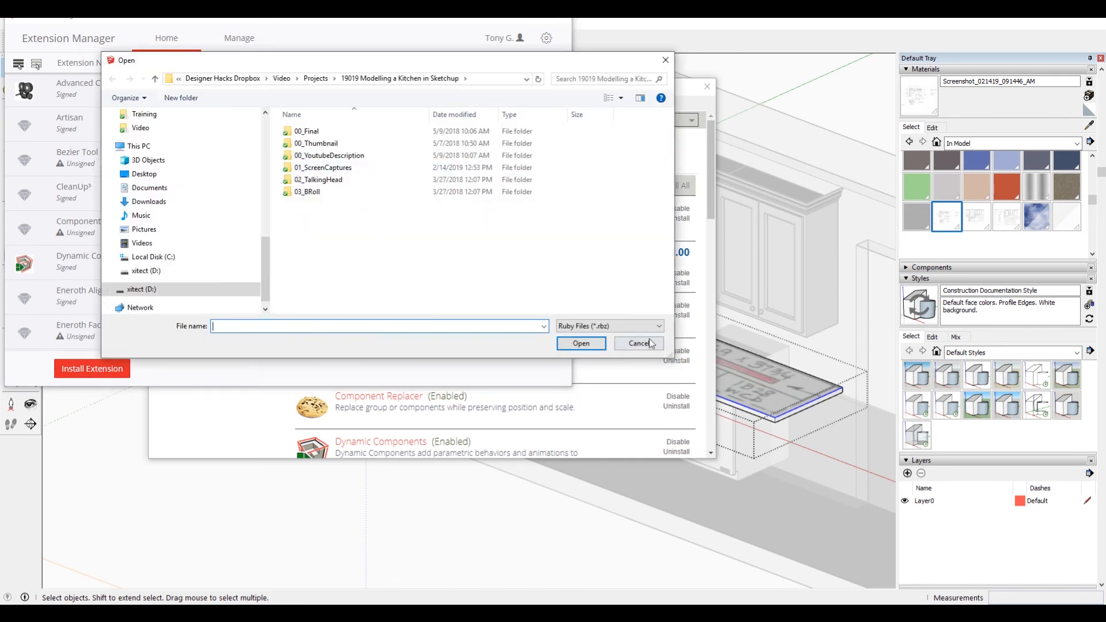
# Step: Browse to D:\Sketchup\Tools and choose Curviloft_v1.6a.rbz for installation
pyautogui.click(142, 289)
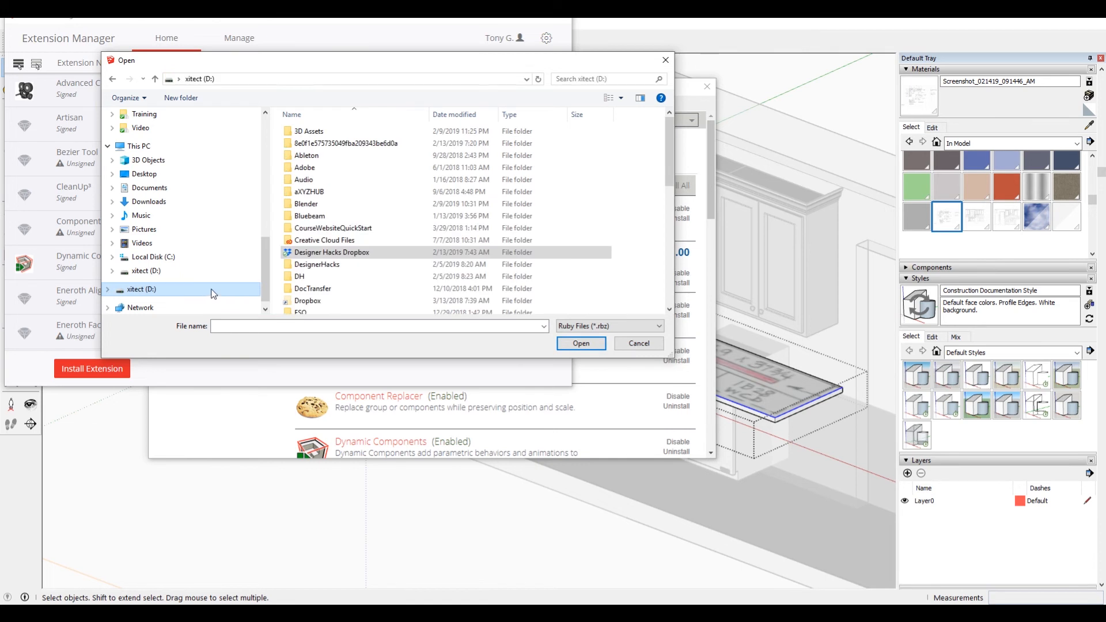
pyautogui.scroll(-3)
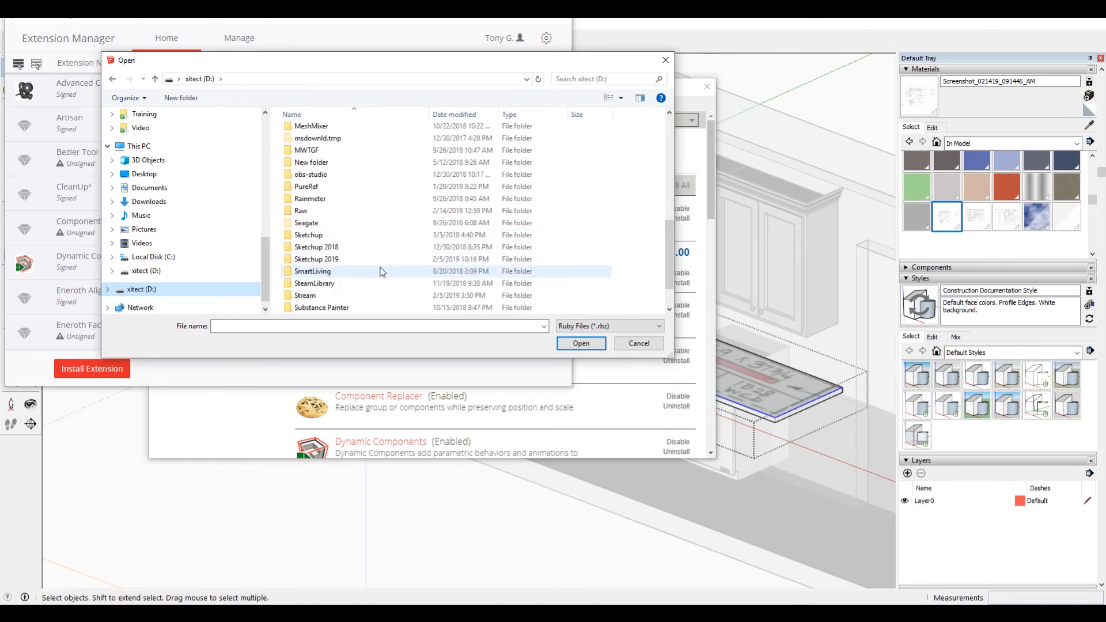
pyautogui.doubleClick(308, 235)
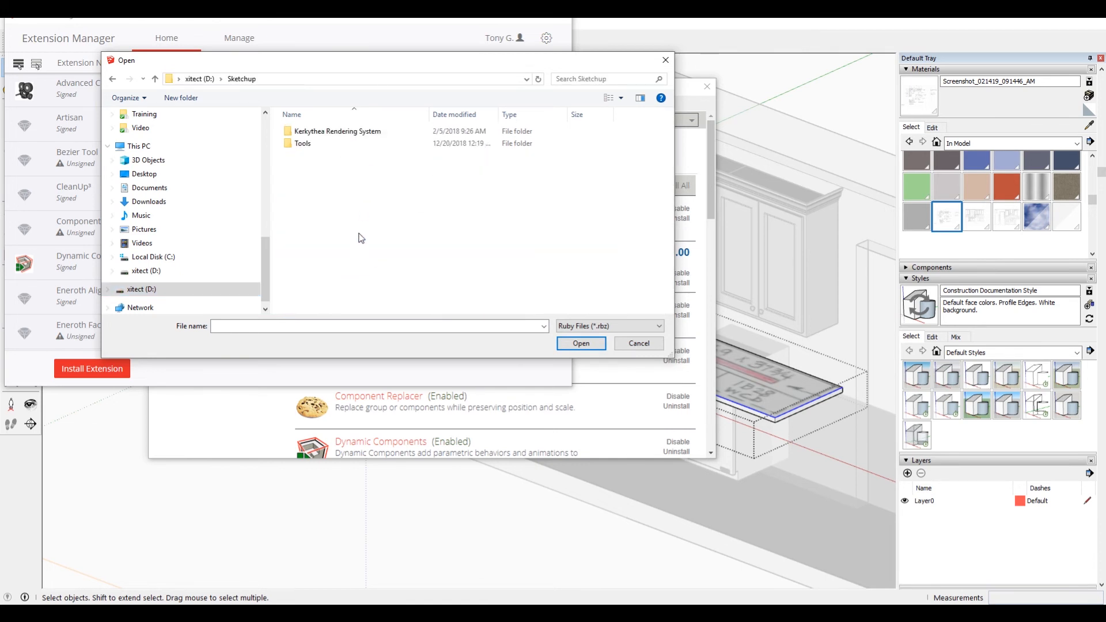
pyautogui.click(302, 143)
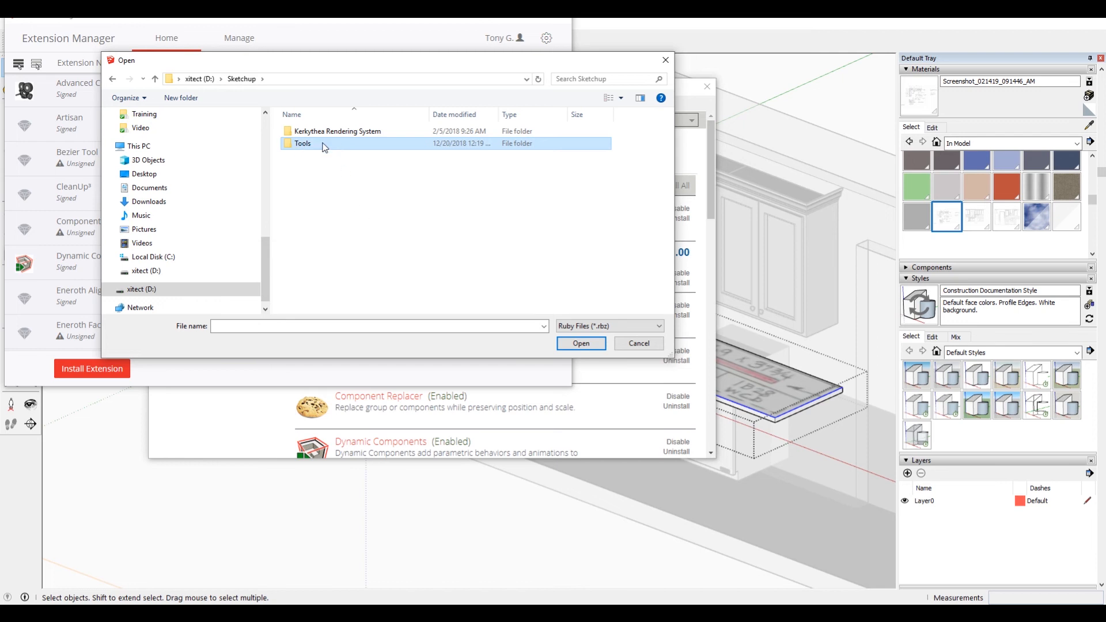
pyautogui.doubleClick(301, 143)
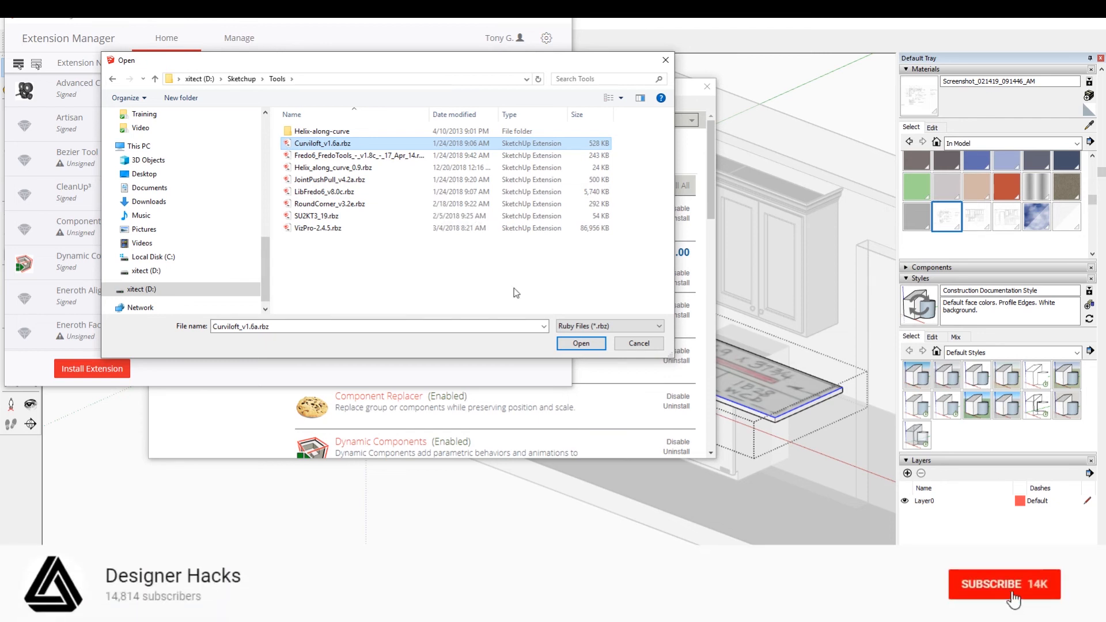
pyautogui.click(1004, 584)
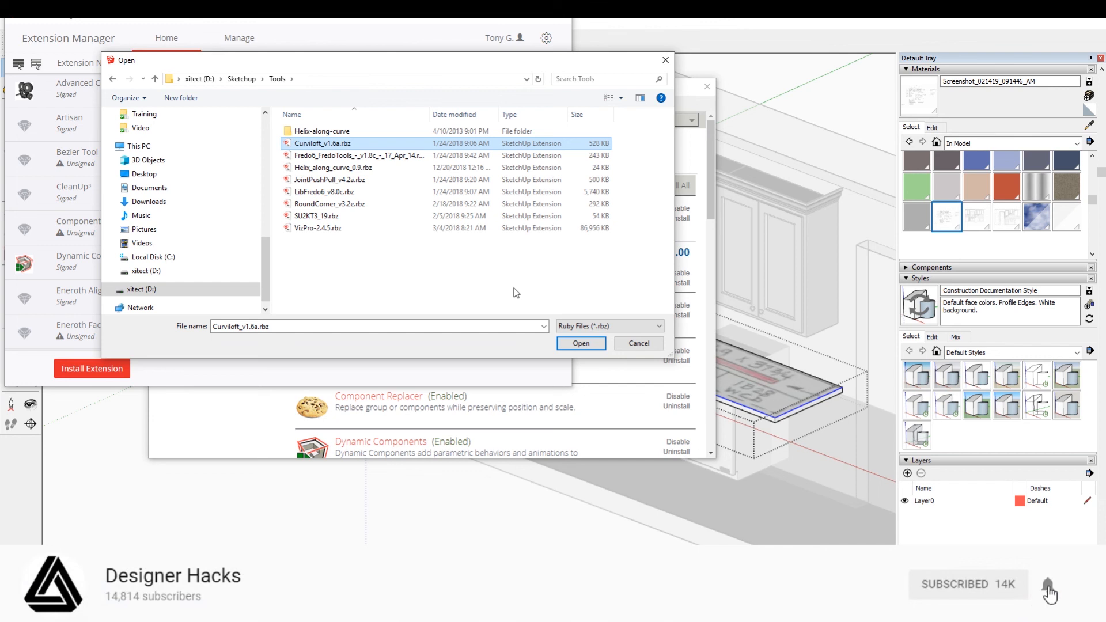